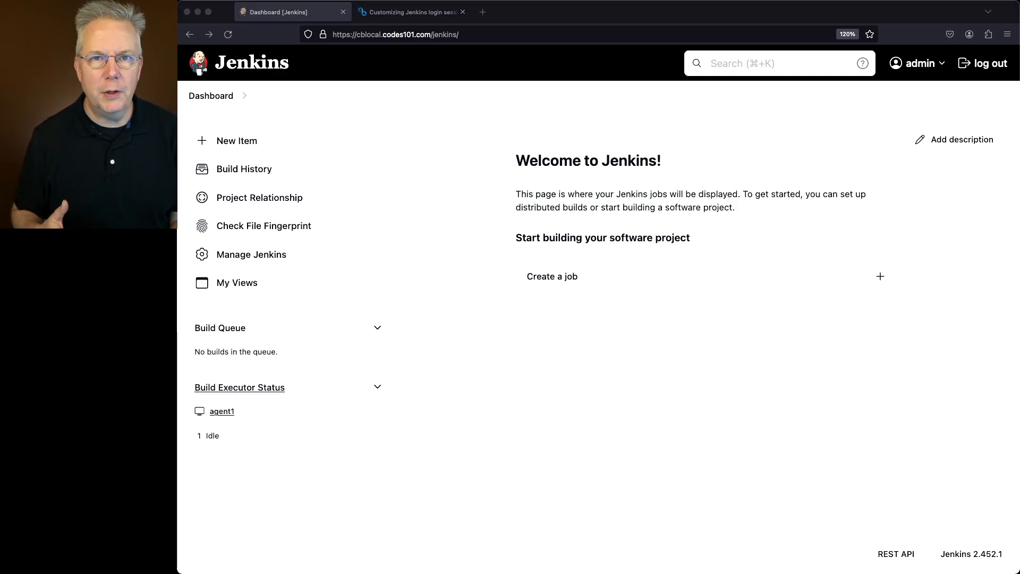
{"action": "mouse_move", "coordinate": [518, 228]}
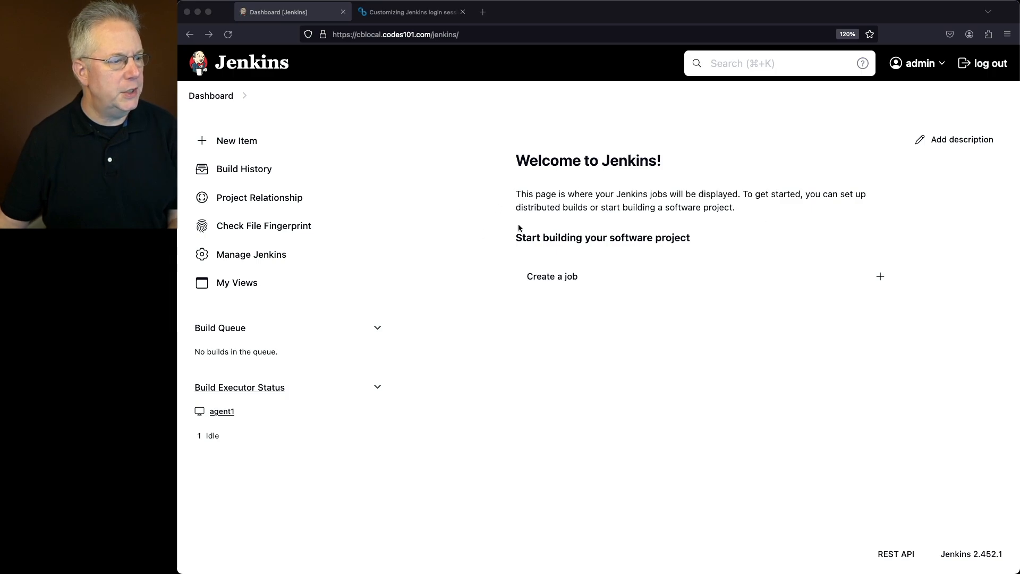
Run the getMaxInactiveInterval()/60 script in the Script Console, showing a 30-minute session timeout.
{"action": "left_click", "coordinate": [250, 254]}
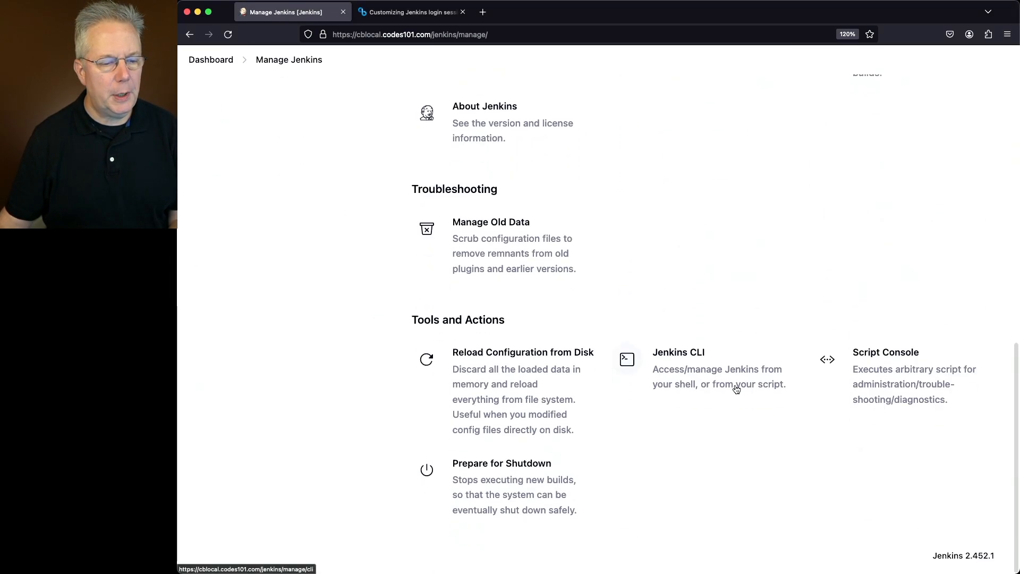
{"action": "left_click", "coordinate": [885, 352]}
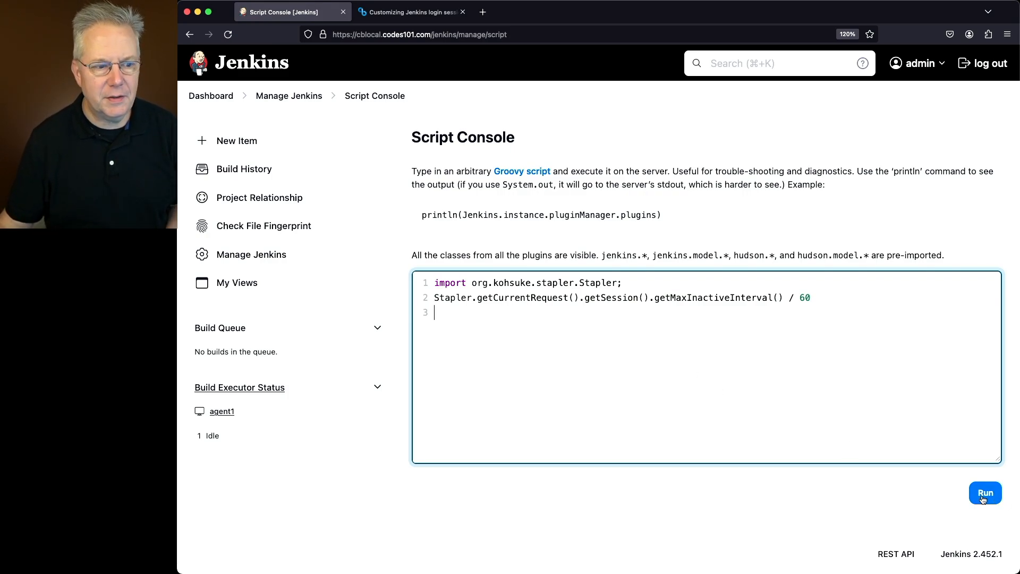
{"action": "left_click", "coordinate": [985, 493]}
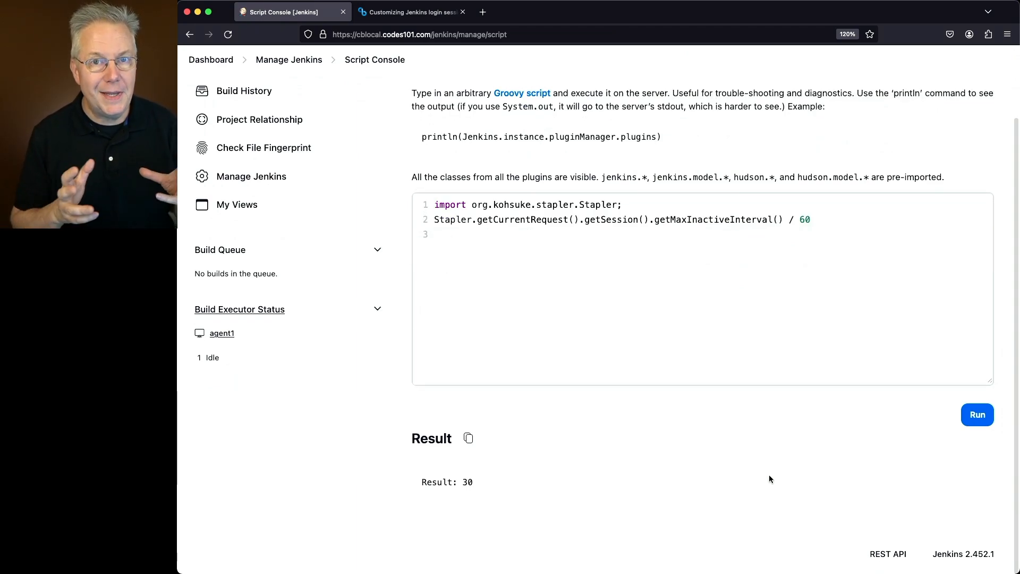
{"action": "mouse_move", "coordinate": [797, 491]}
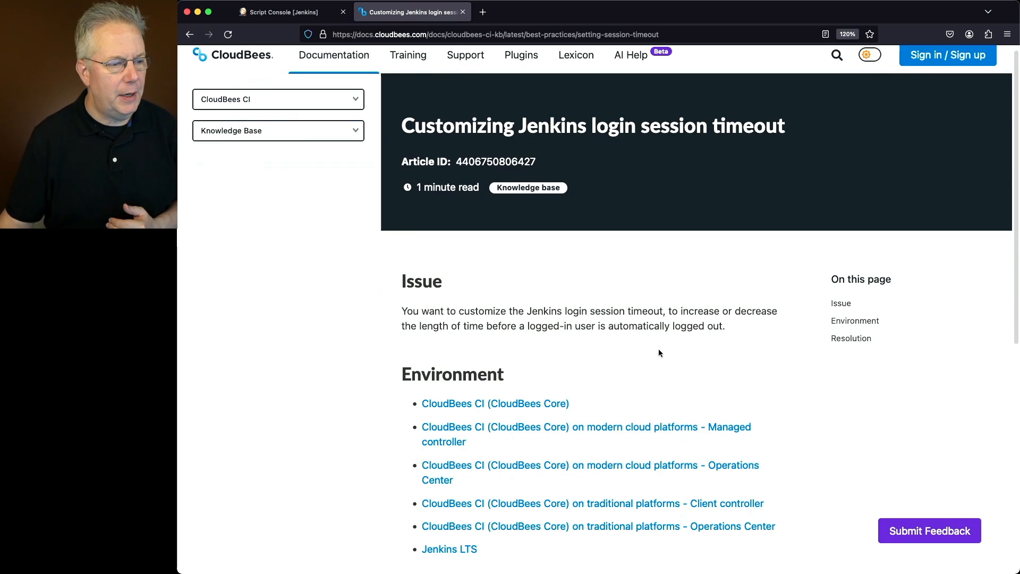
Scroll the CloudBees article down to its Resolution on sessionTimeout and sessionEviction.
{"action": "scroll", "scroll_direction": "down", "scroll_amount": 3}
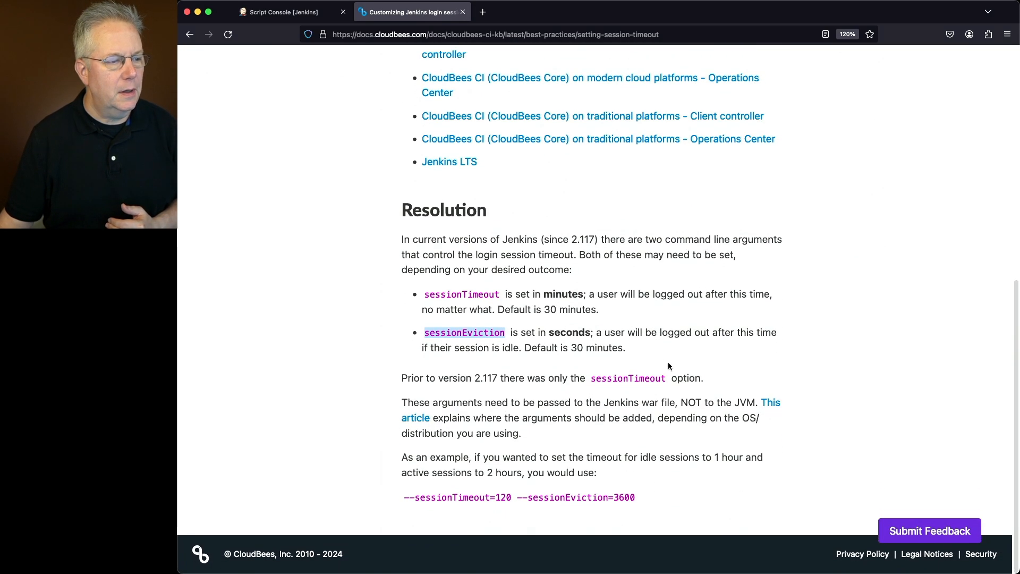
{"action": "mouse_move", "coordinate": [695, 276]}
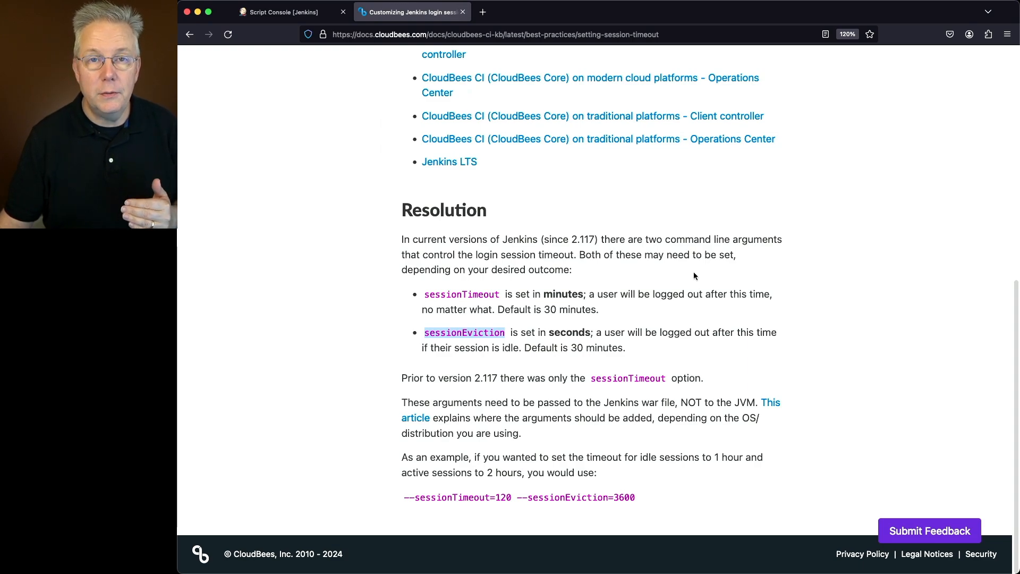
{"action": "mouse_move", "coordinate": [670, 284]}
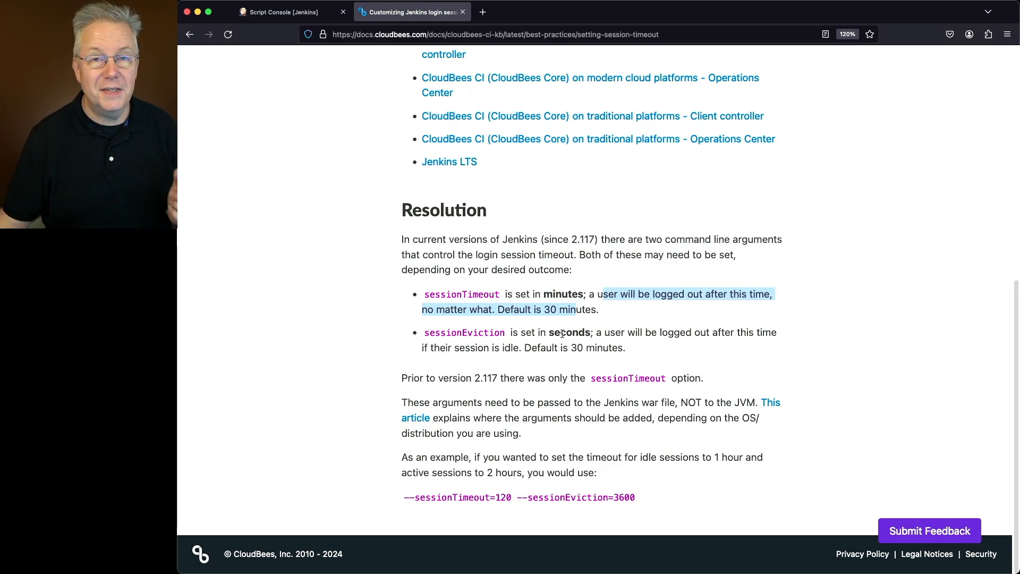
{"action": "mouse_move", "coordinate": [554, 311]}
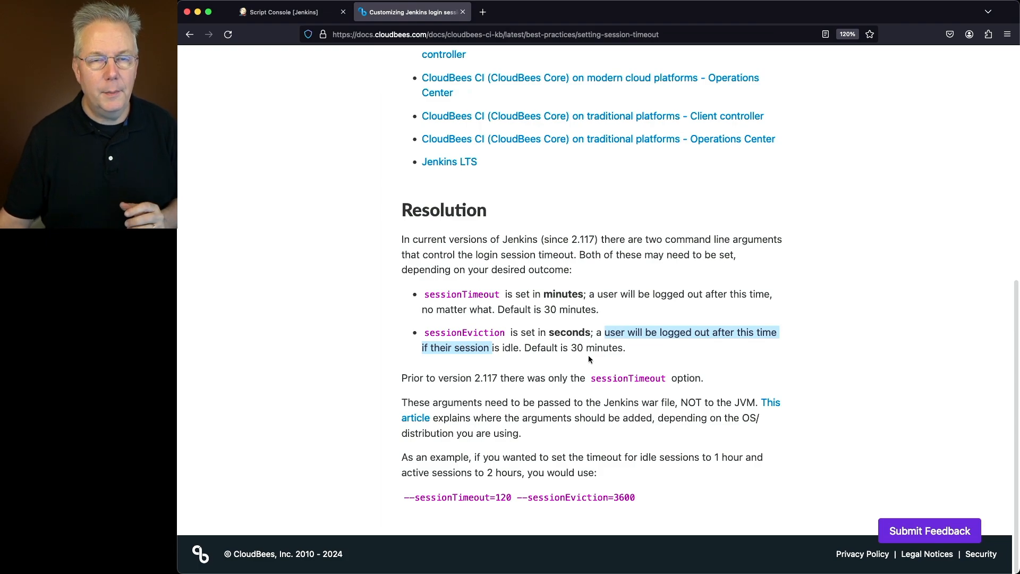
{"action": "mouse_move", "coordinate": [607, 372]}
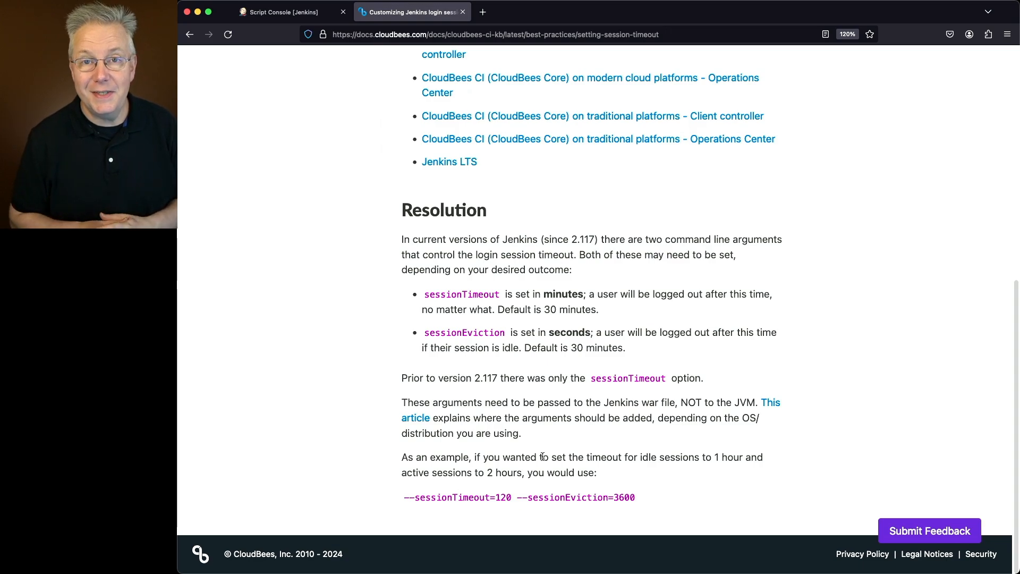
{"action": "mouse_move", "coordinate": [551, 468]}
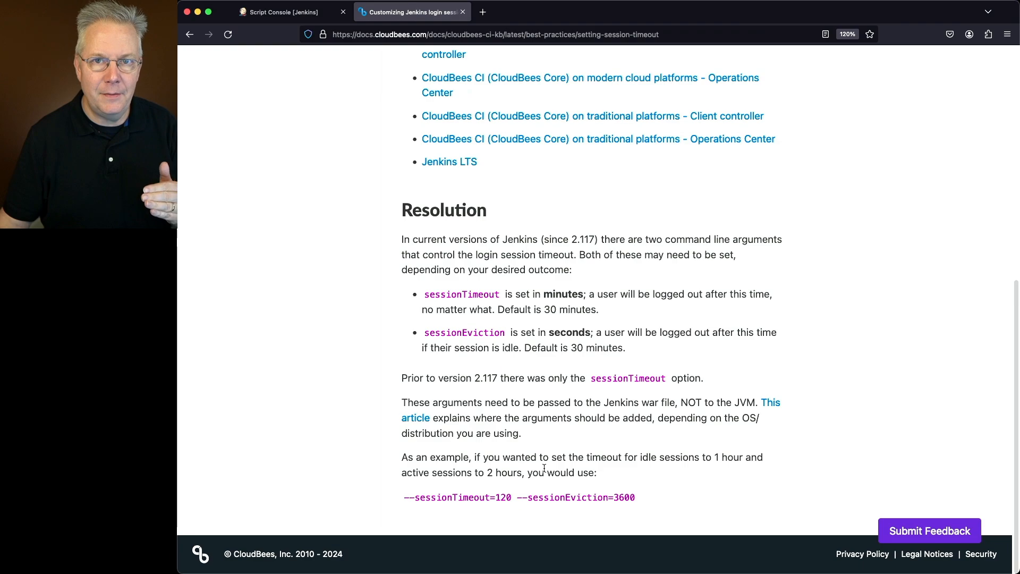
{"action": "mouse_move", "coordinate": [507, 508]}
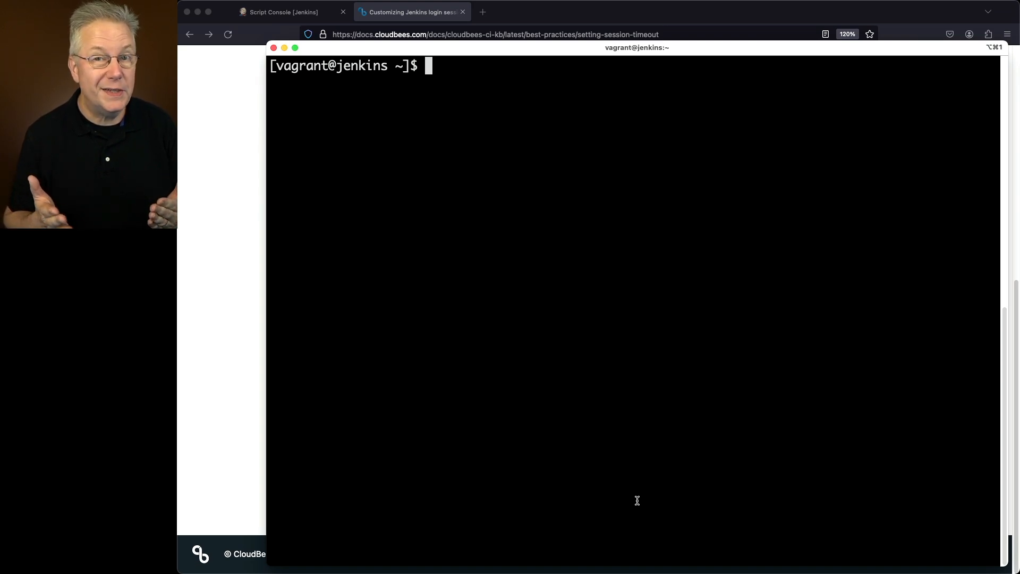
List Jenkins processes with ps auxww | grep jenkins and mark the webroot argument.
{"action": "type", "text": "p"}
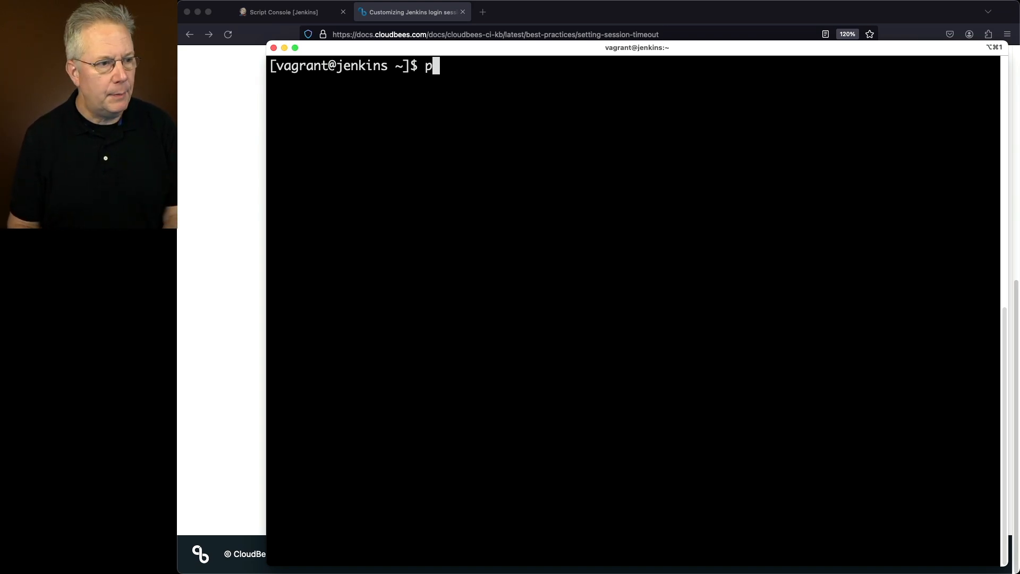
{"action": "type", "text": "s auxww | g"}
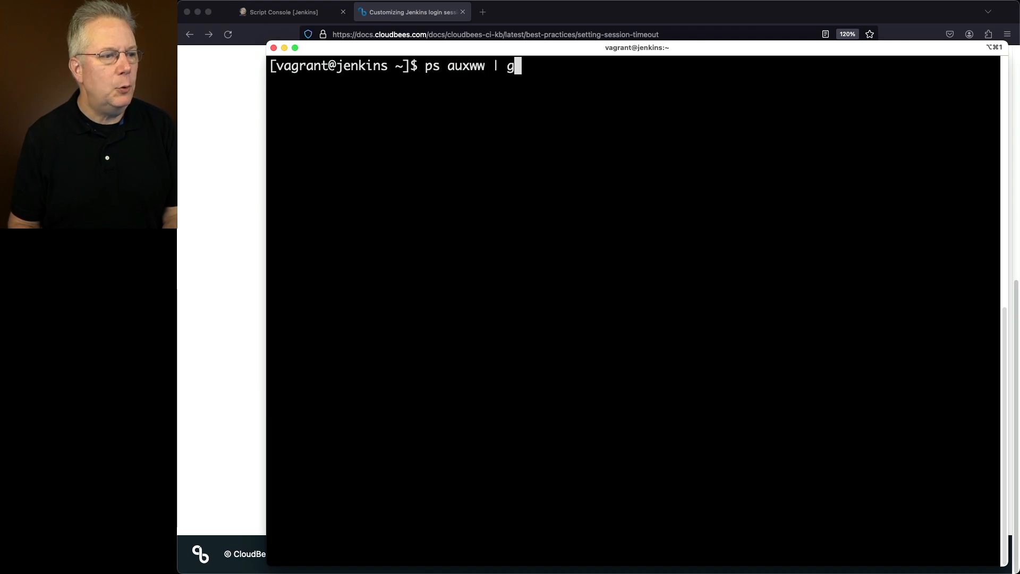
{"action": "type", "text": "rep jenkin"}
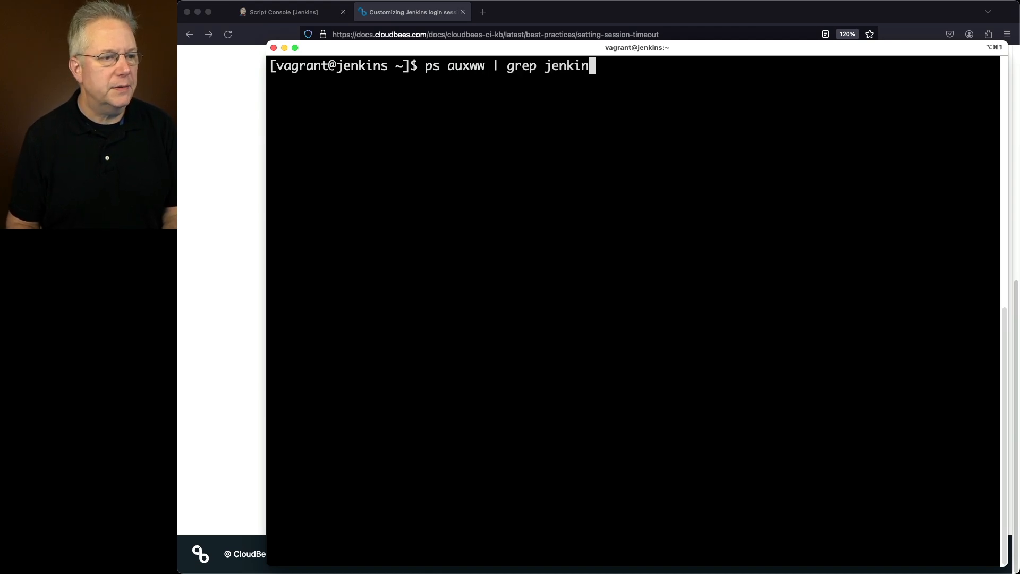
{"action": "key", "text": "Return"}
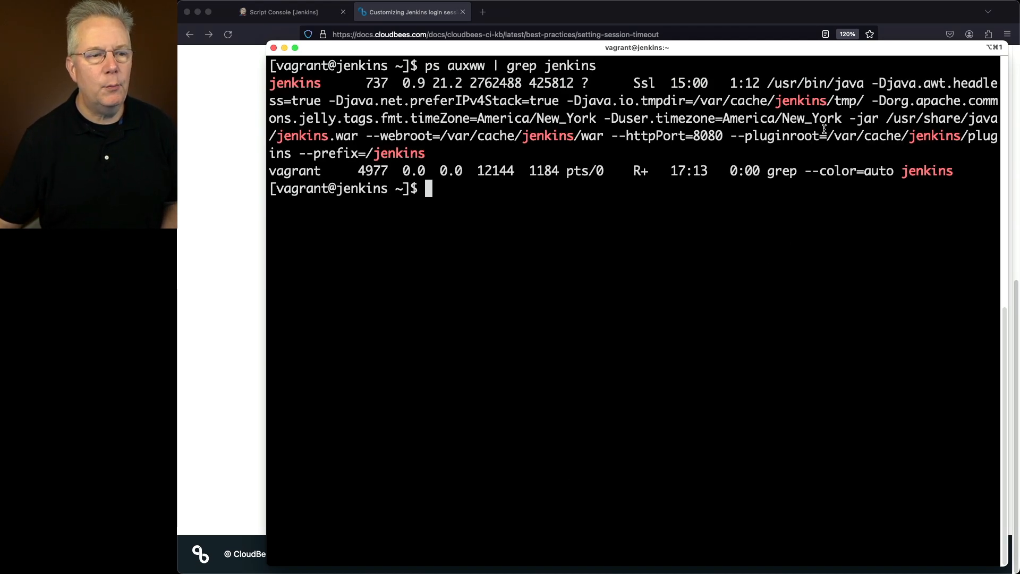
{"action": "double_click", "coordinate": [849, 83]}
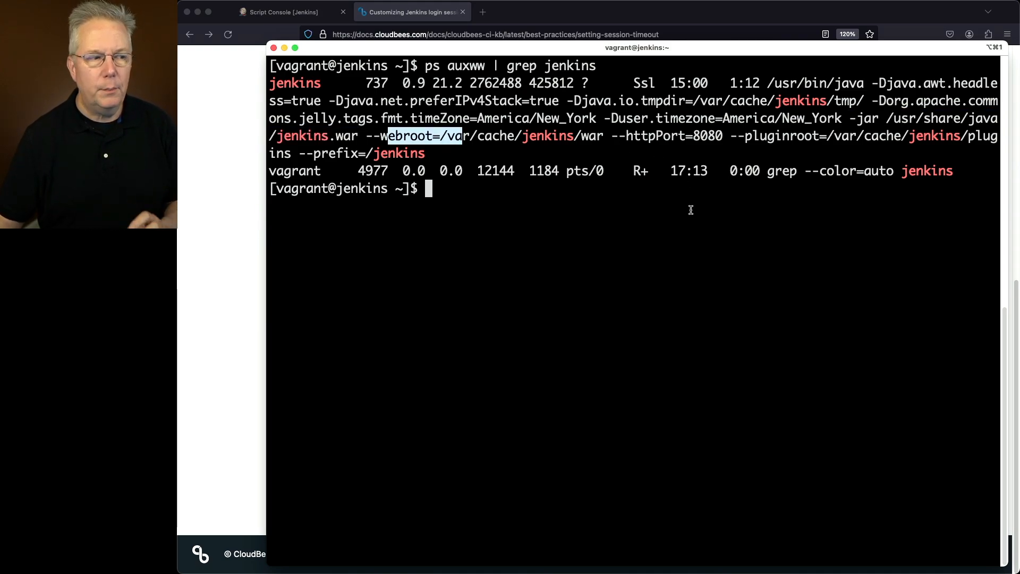
{"action": "mouse_move", "coordinate": [725, 273]}
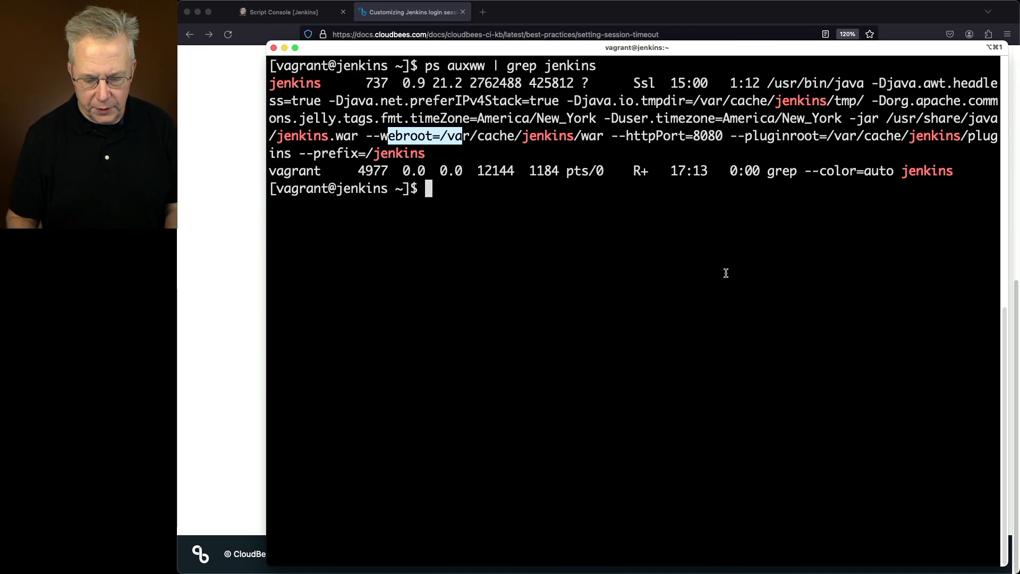
{"action": "type", "text": "j"}
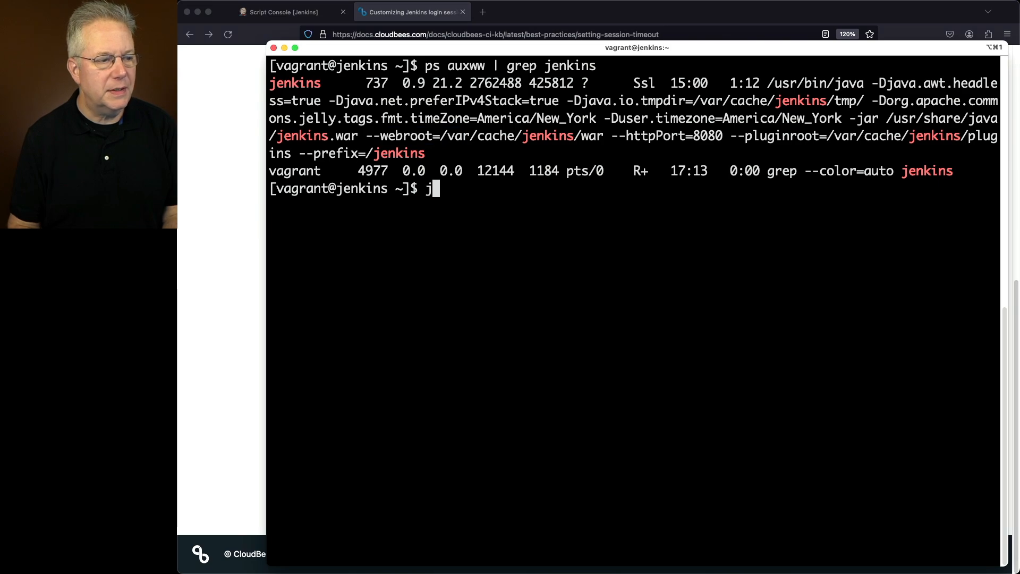
{"action": "type", "text": "ava -jar"}
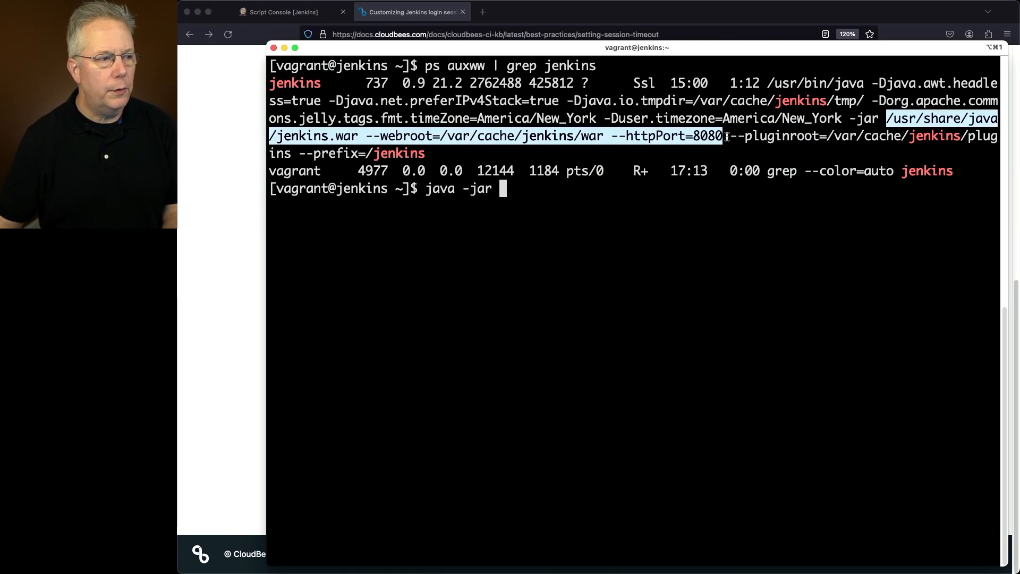
{"action": "type", "text": "/usr/share/java/jenkins.war"}
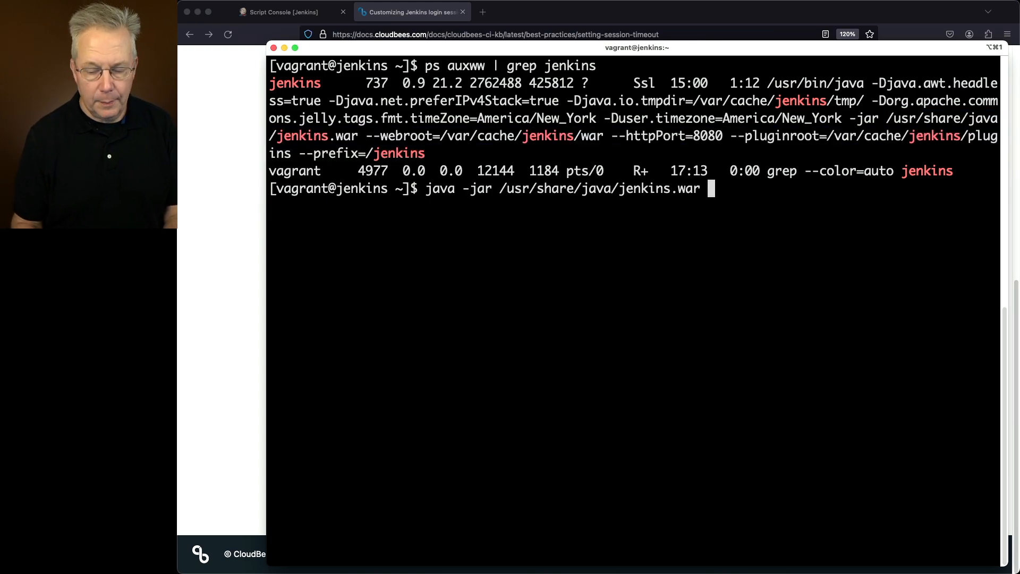
{"action": "type", "text": "--help"}
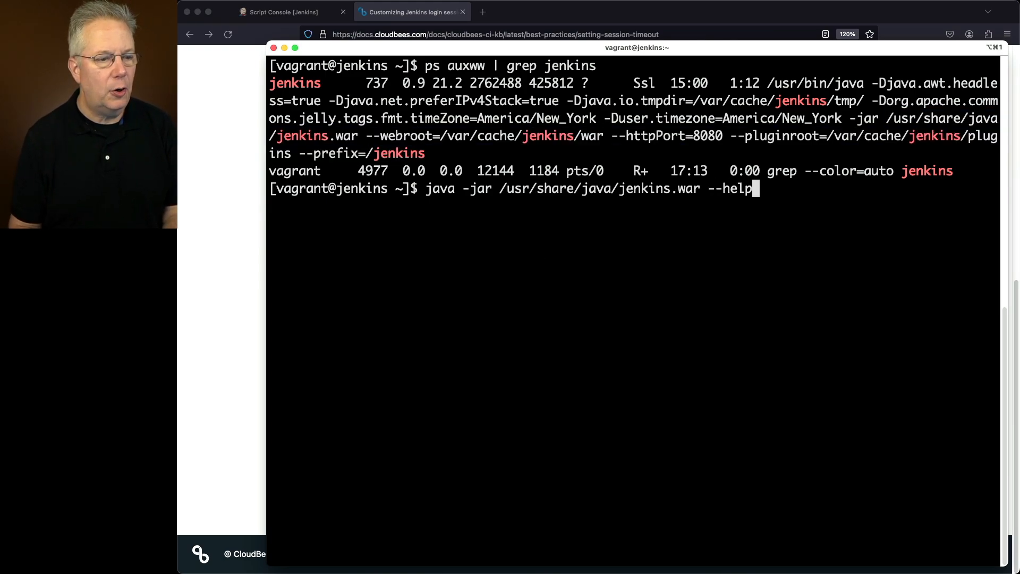
{"action": "key", "text": "Return"}
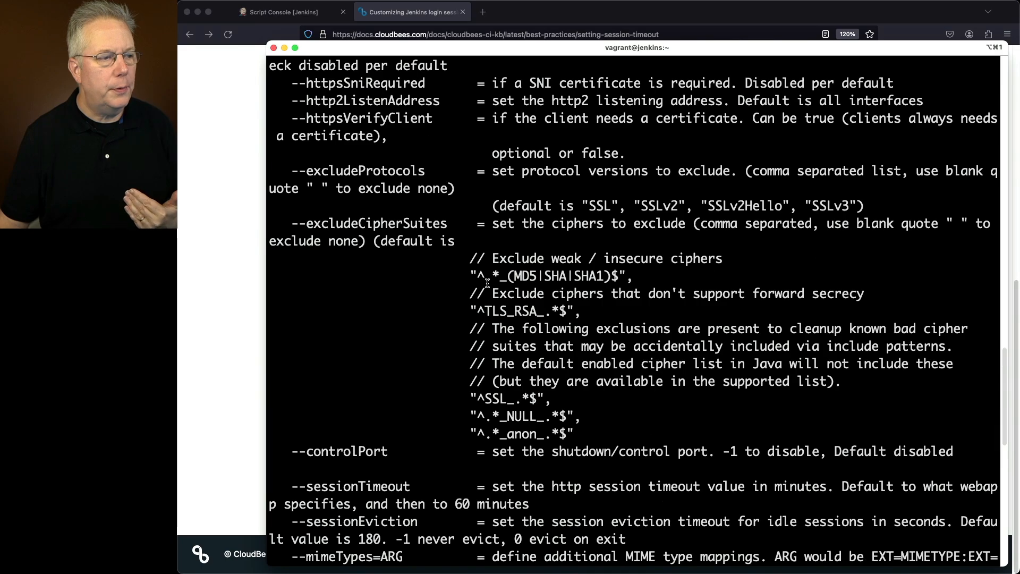
{"action": "scroll", "scroll_direction": "up", "scroll_amount": 3}
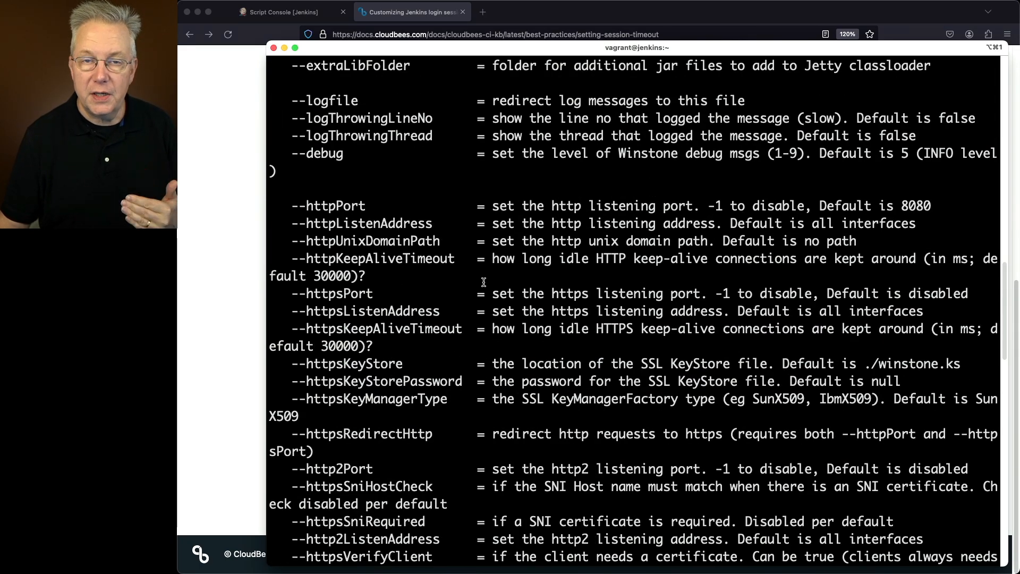
{"action": "scroll", "scroll_direction": "down", "scroll_amount": 3}
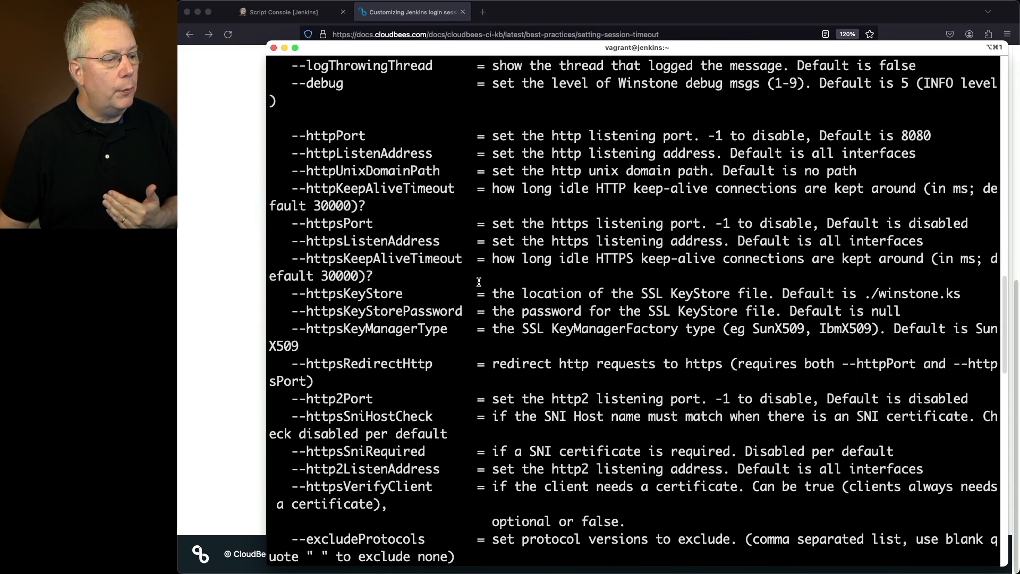
{"action": "scroll", "scroll_direction": "down", "scroll_amount": 3}
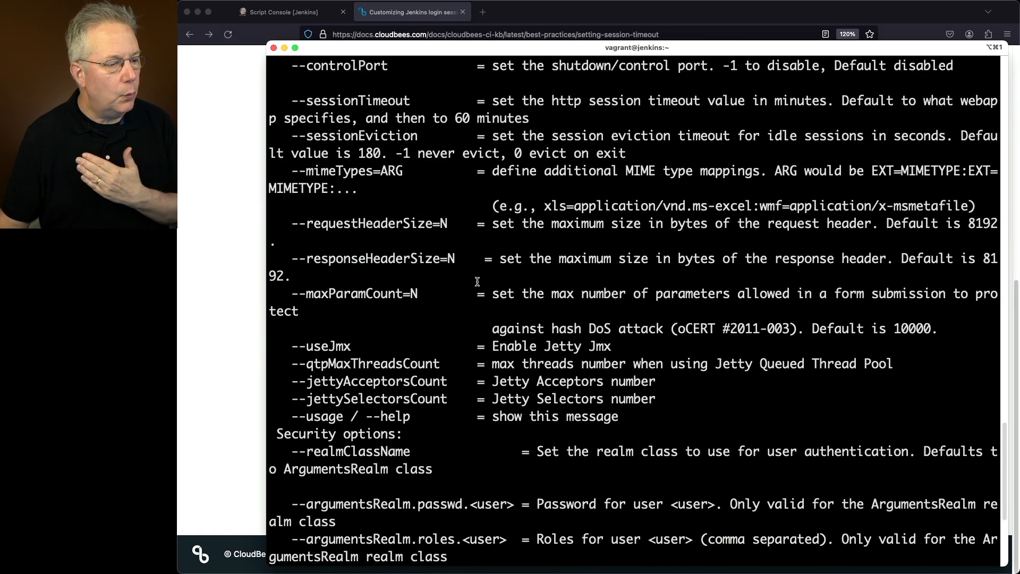
{"action": "scroll", "scroll_direction": "down", "scroll_amount": 3}
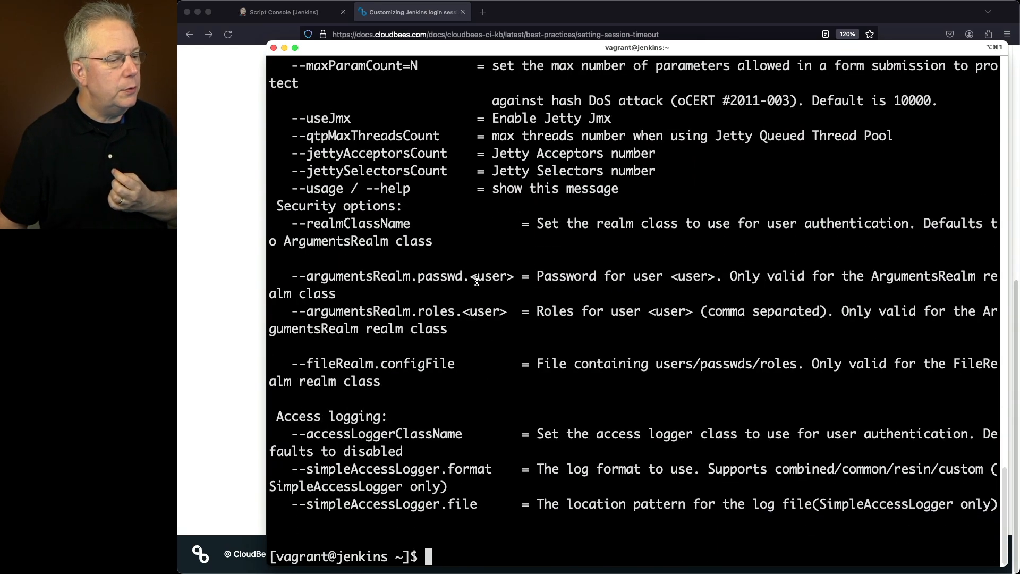
{"action": "scroll", "scroll_direction": "up", "scroll_amount": 3}
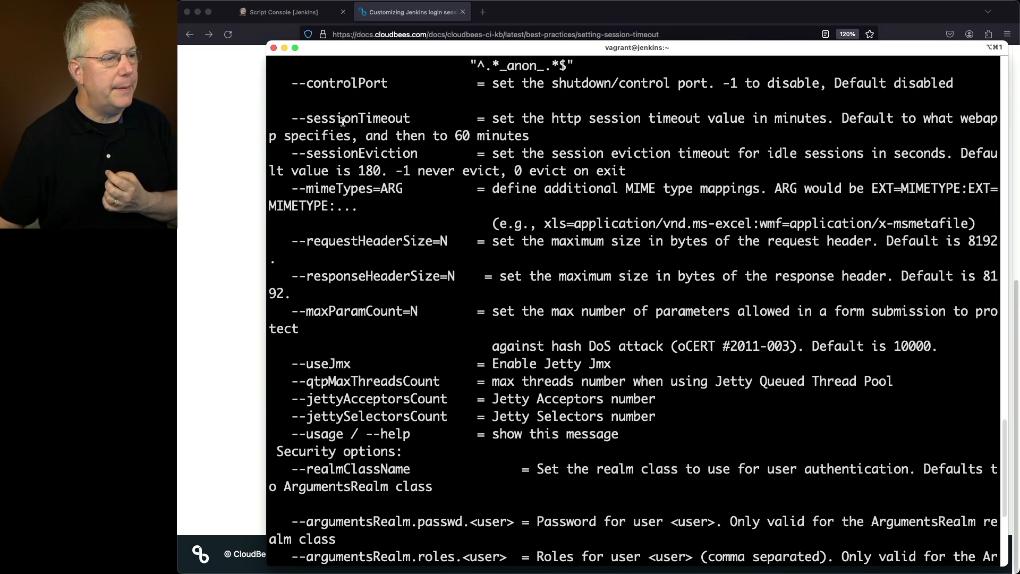
{"action": "double_click", "coordinate": [356, 153]}
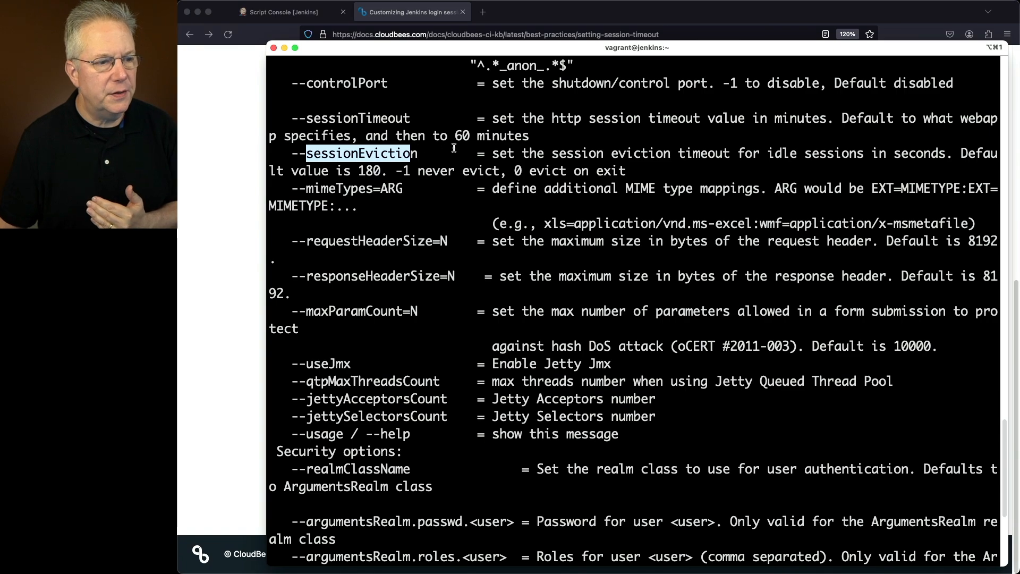
{"action": "mouse_move", "coordinate": [397, 174]}
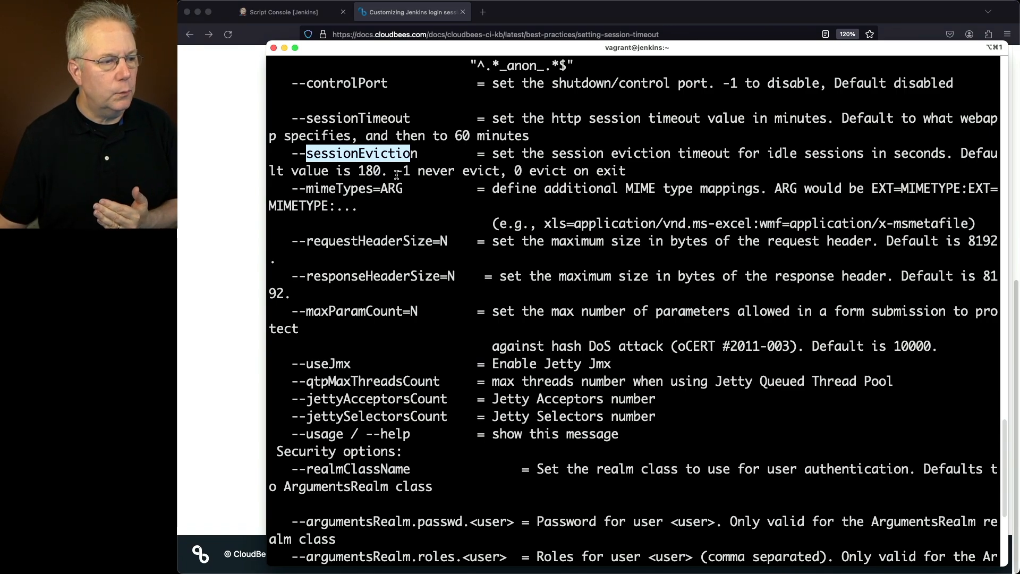
{"action": "double_click", "coordinate": [402, 171]}
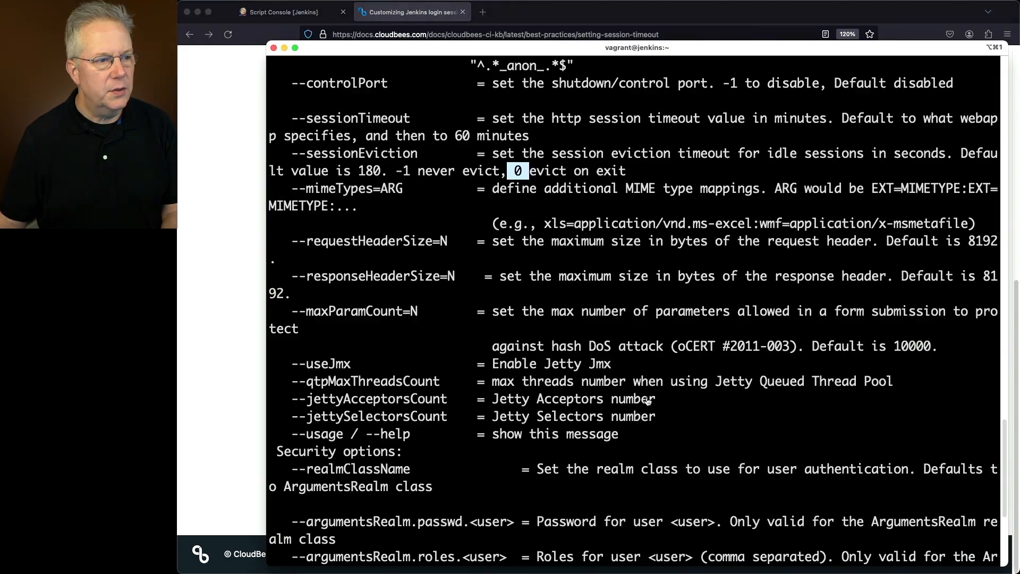
{"action": "scroll", "scroll_direction": "down", "scroll_amount": 3}
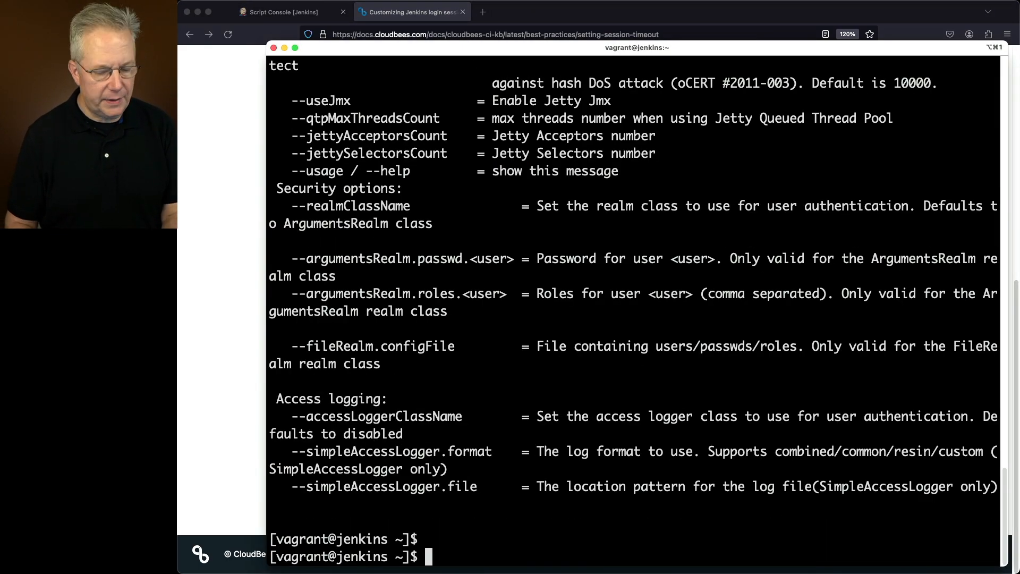
Append --sessionTimeout=120 --sessionEviction=3600 to JENKINS_OPTS via sudo systemctl edit jenkins, then save.
{"action": "type", "text": "sudo systemctl"}
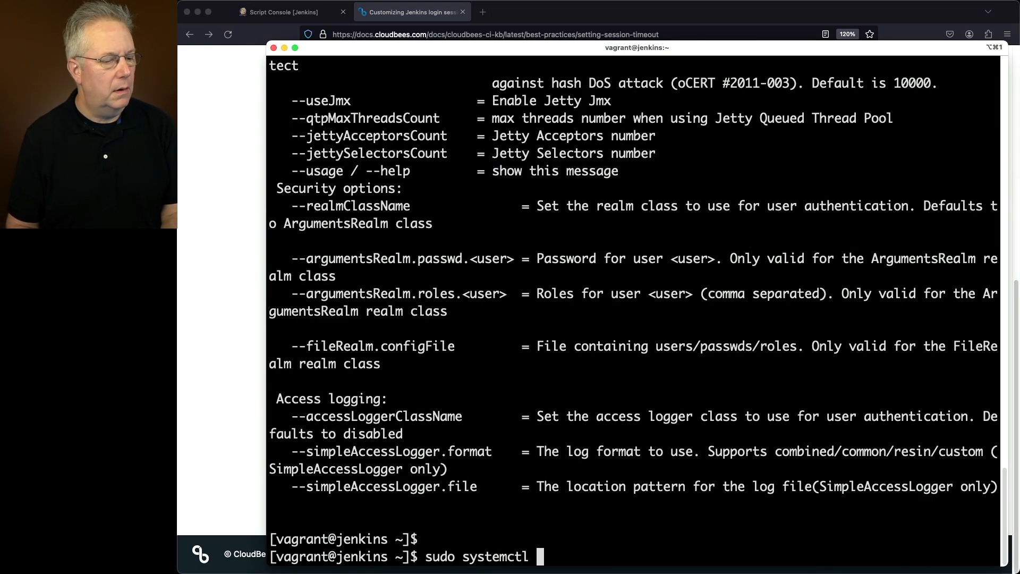
{"action": "type", "text": "edit jenkins"}
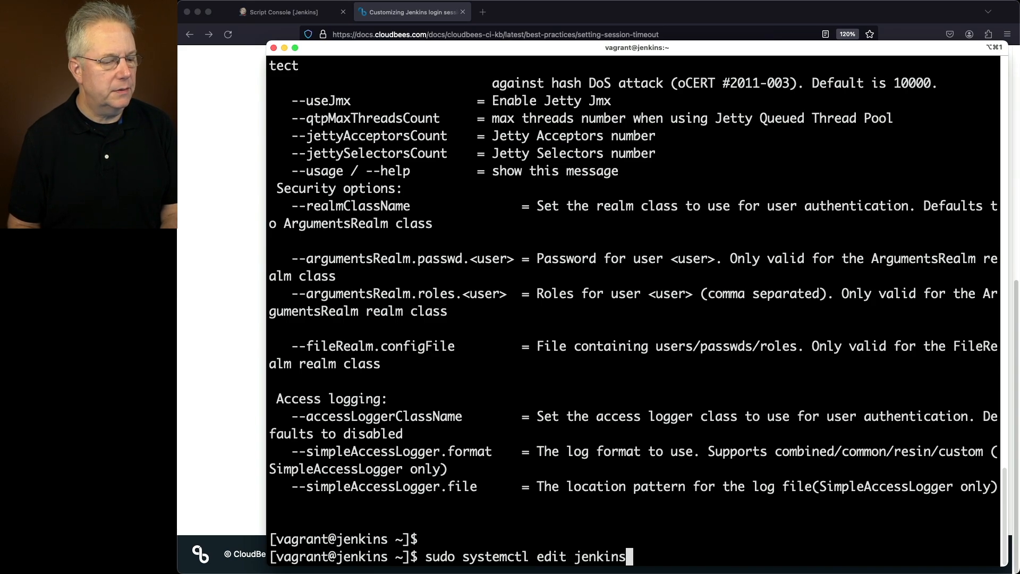
{"action": "key", "text": "Return"}
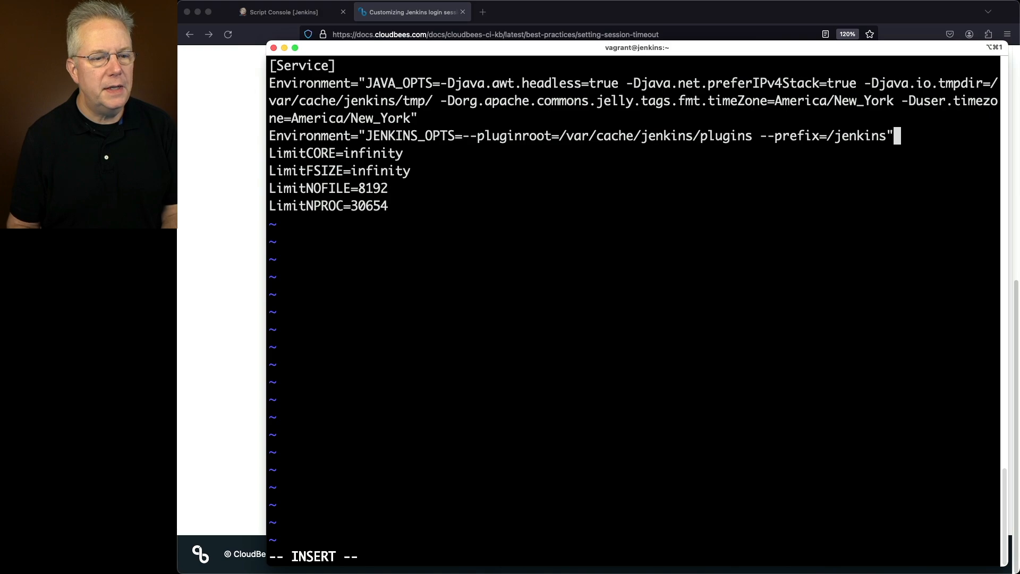
{"action": "type", "text": "--sessionTimeout=120 --sessionEviction=3600"}
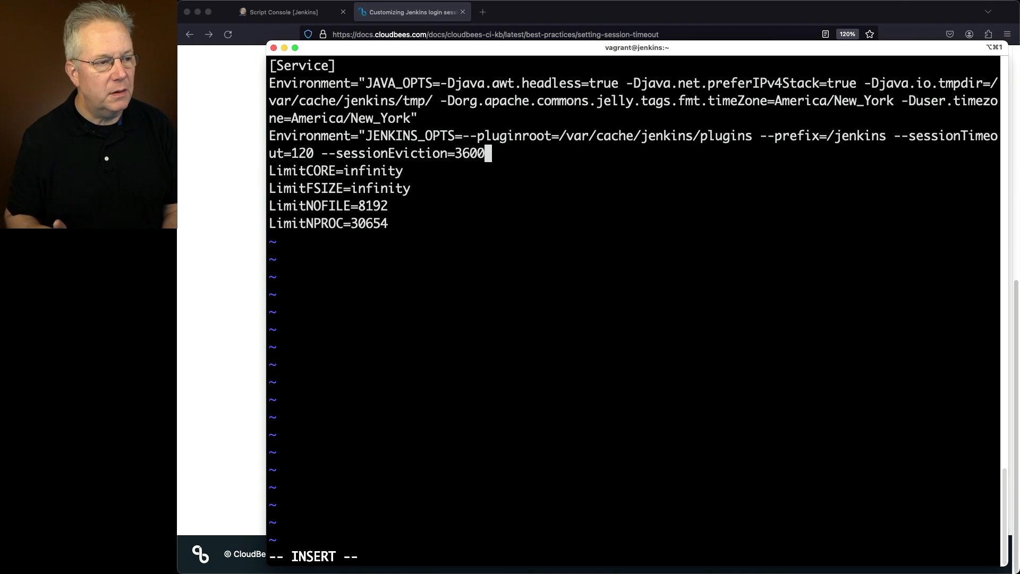
{"action": "key", "text": "Escape"}
{"action": "type", "text": "s"}
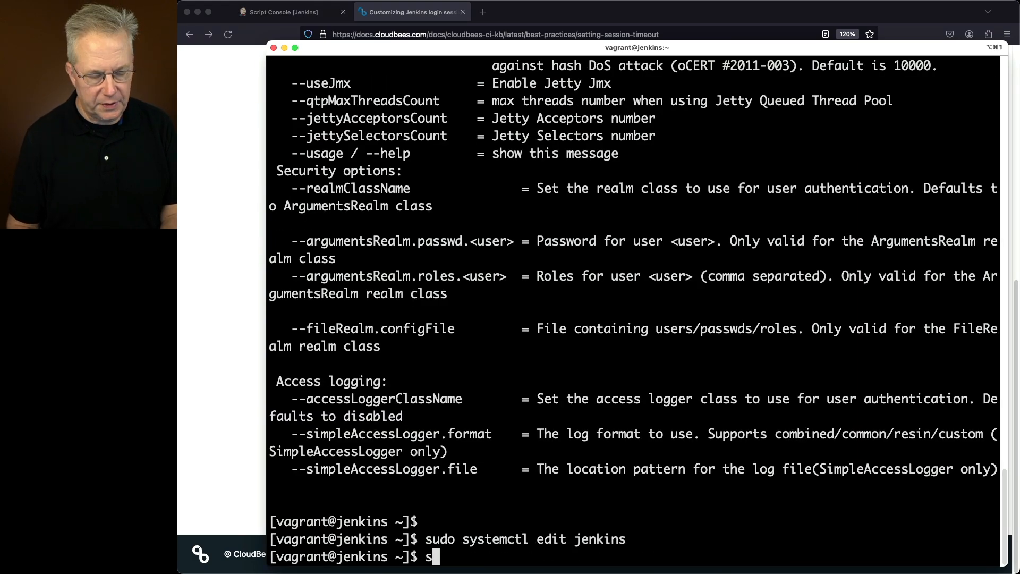
Restart the Jenkins service with sudo systemctl restart jenkins and return to the browser.
{"action": "type", "text": "udo systemctl"}
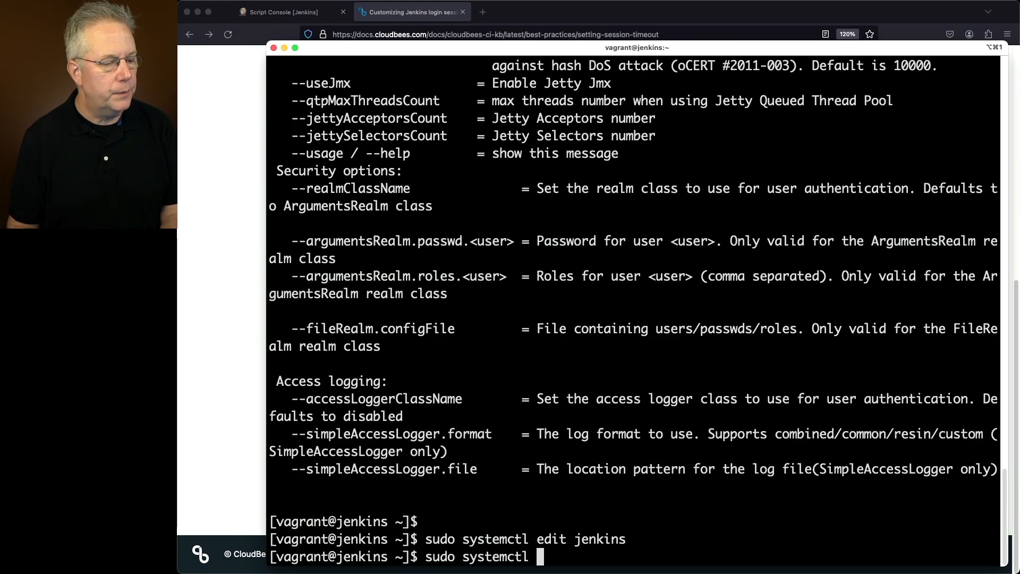
{"action": "type", "text": "restart jenkins"}
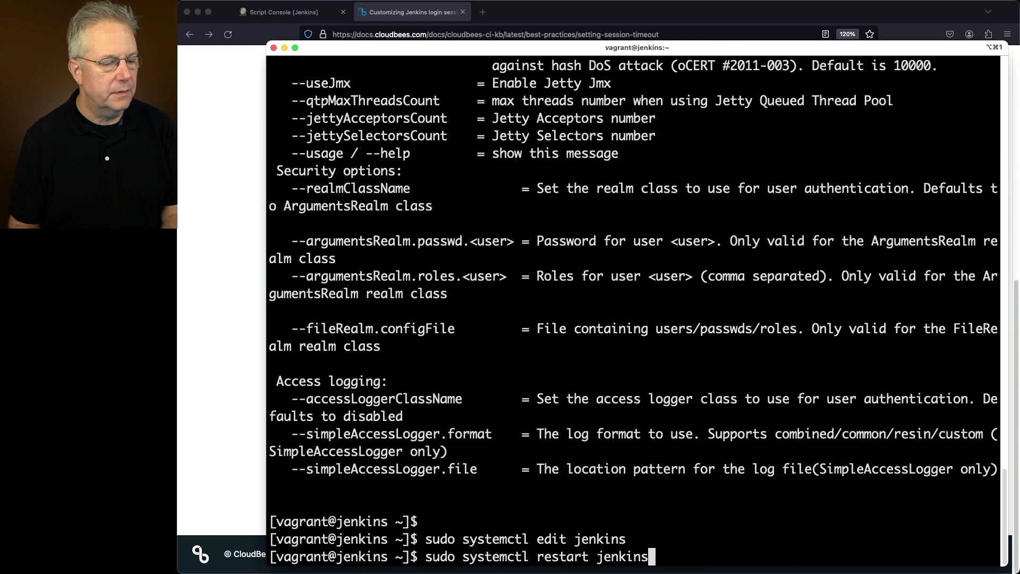
{"action": "left_click", "coordinate": [284, 11]}
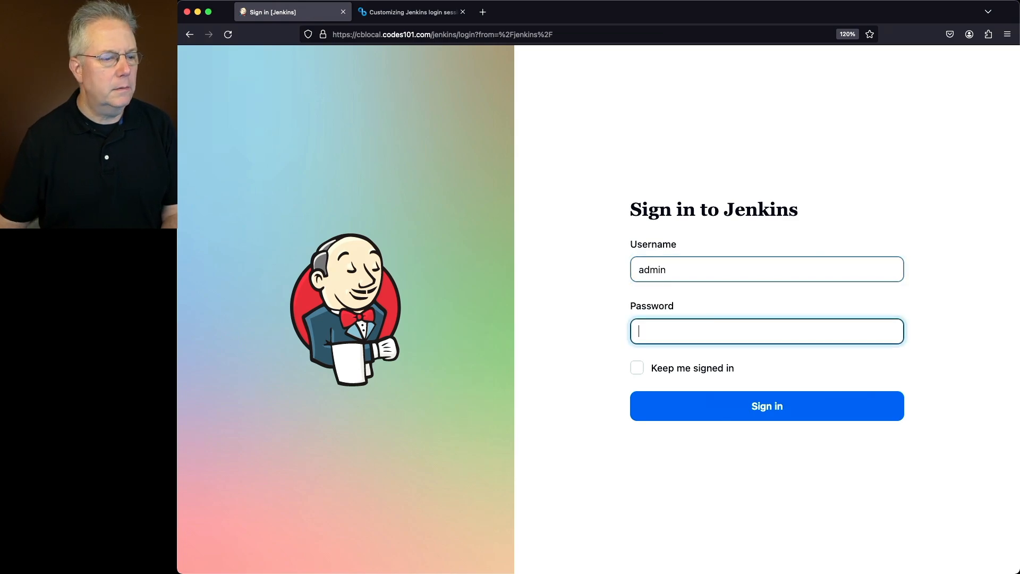
Sign in and rerun the session-timeout script (Result: 120), then return to the CloudBees article.
{"action": "left_click", "coordinate": [766, 406]}
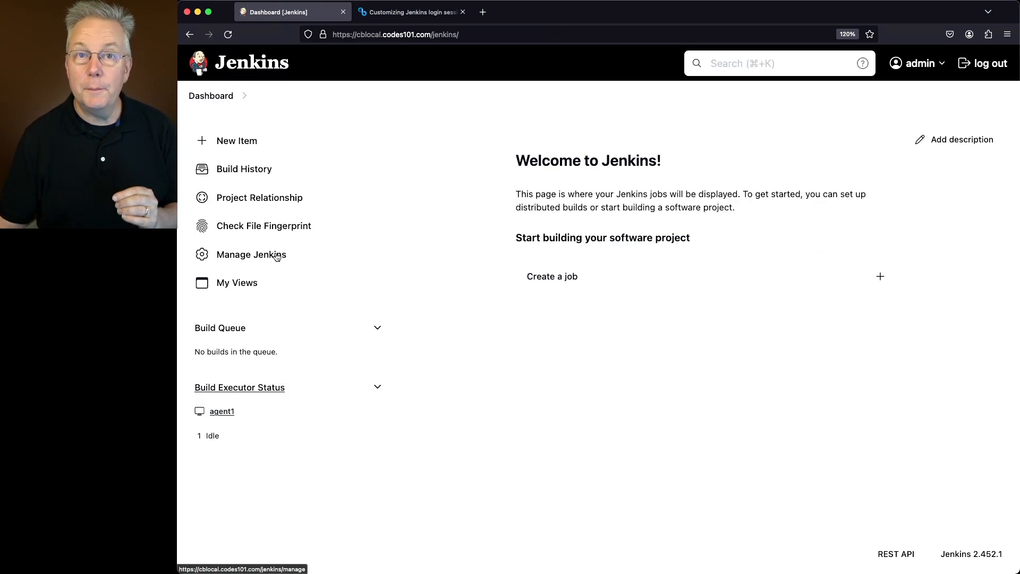
{"action": "left_click", "coordinate": [250, 254]}
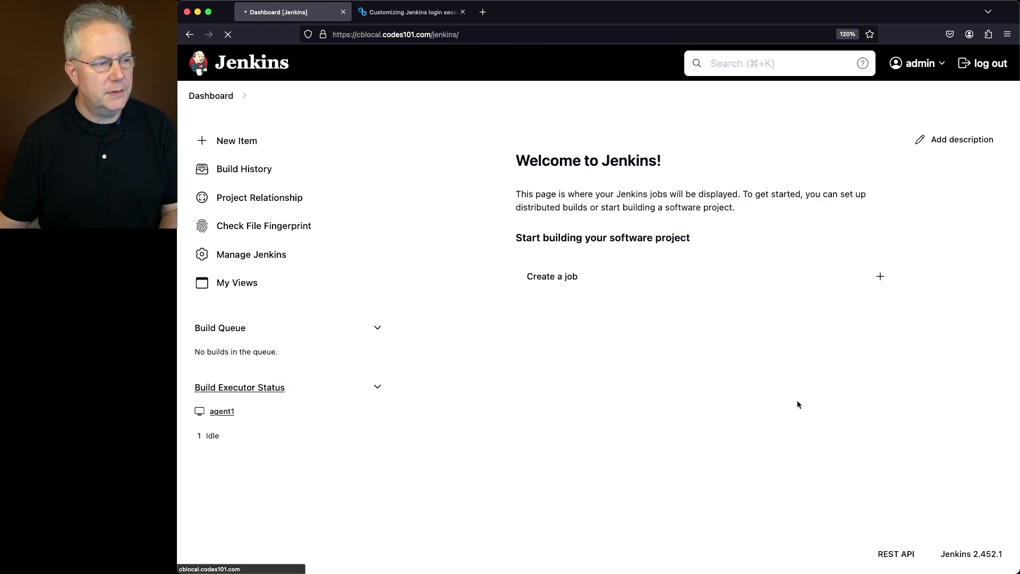
{"action": "left_click", "coordinate": [250, 255]}
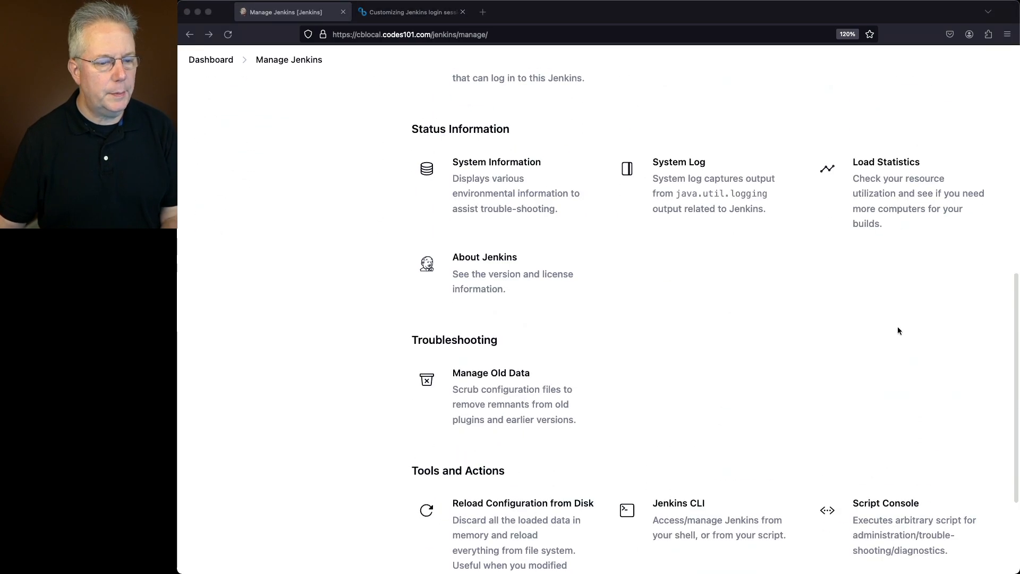
{"action": "left_click", "coordinate": [885, 503]}
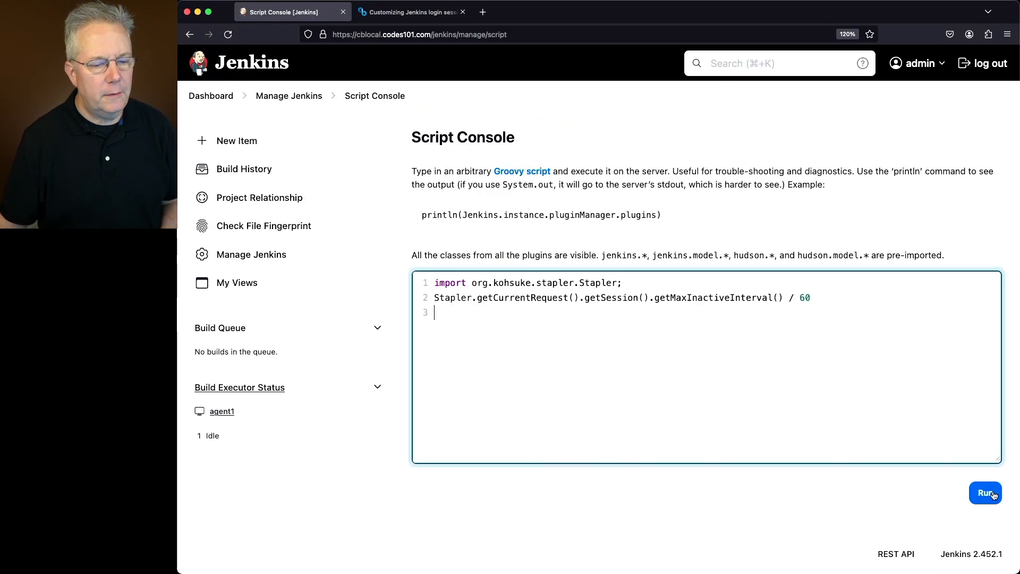
{"action": "left_click", "coordinate": [985, 492]}
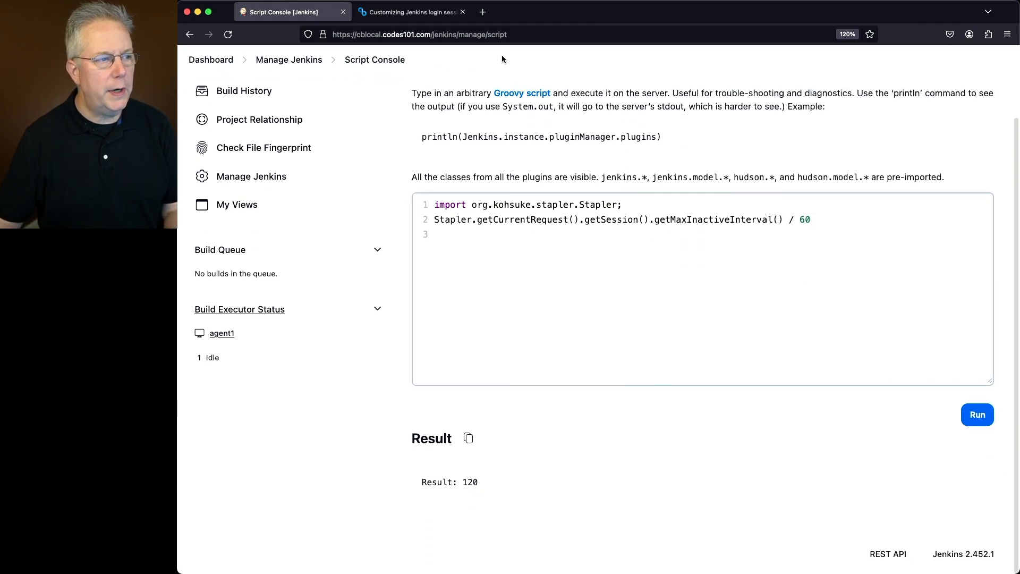
{"action": "left_click", "coordinate": [412, 12]}
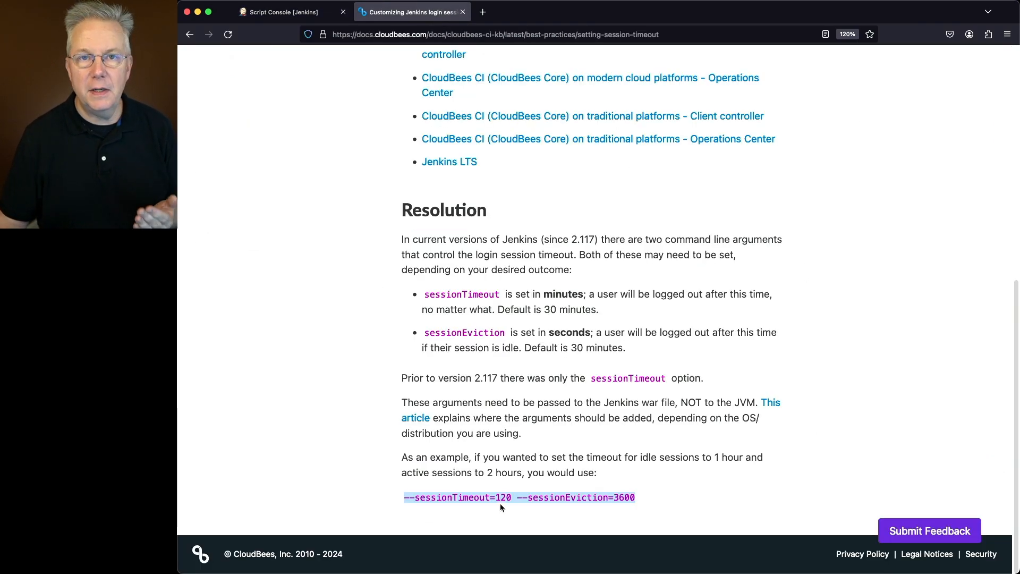